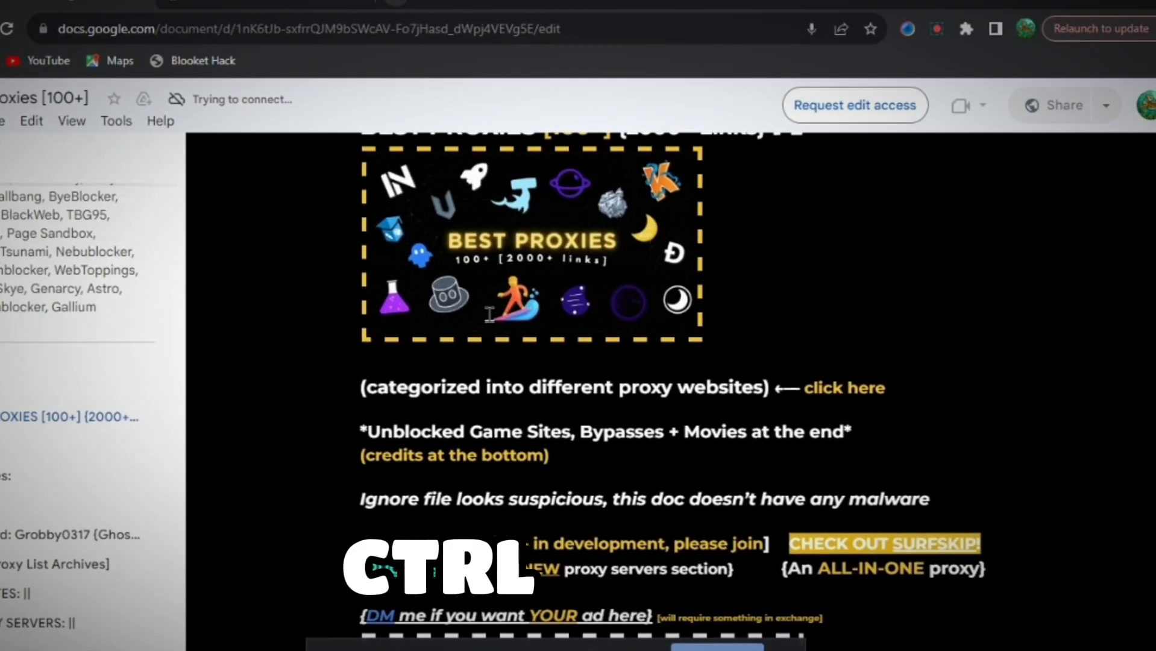
Search the document for "emerald" to reach the Emerald links section.
key("ctrl+f")
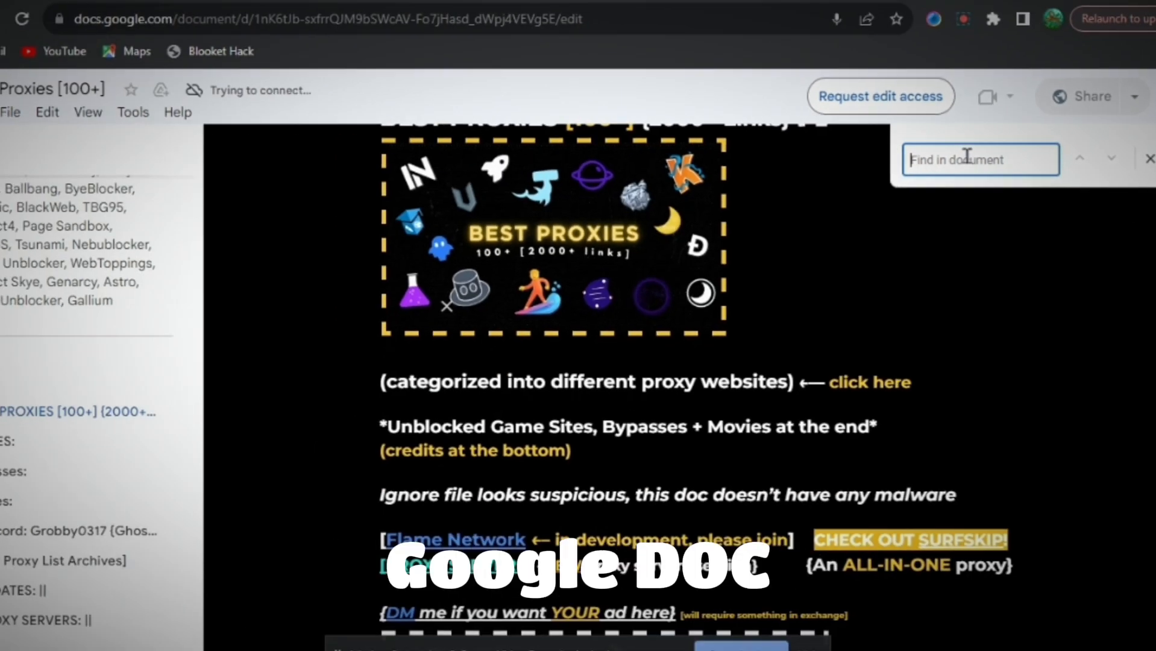
type("emerald")
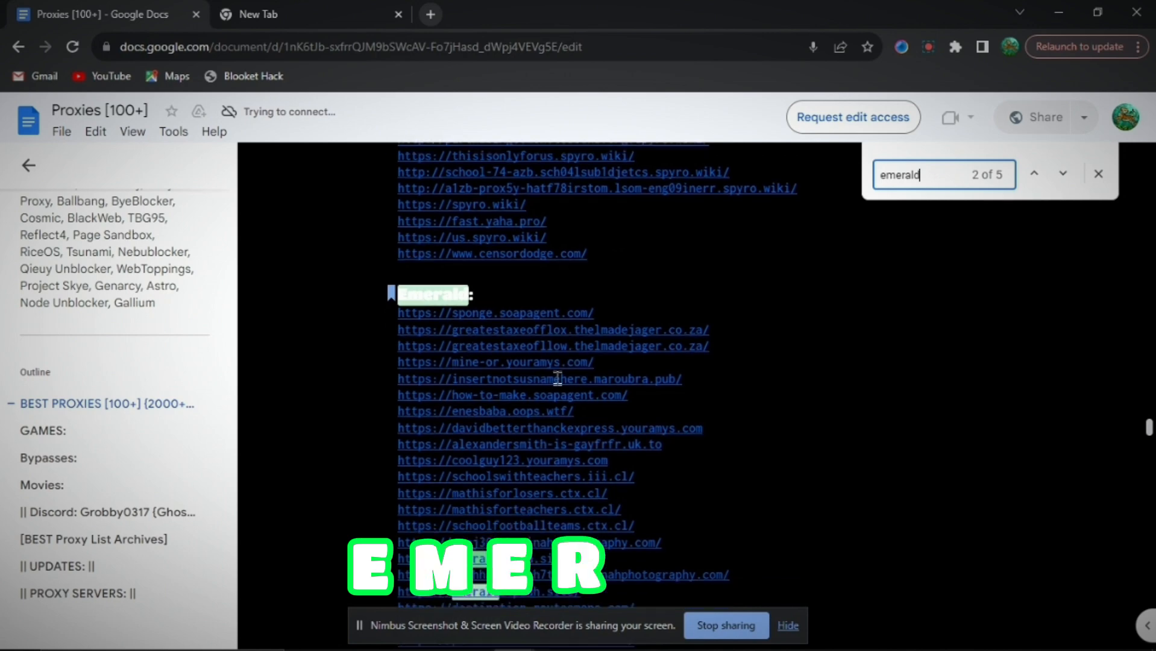